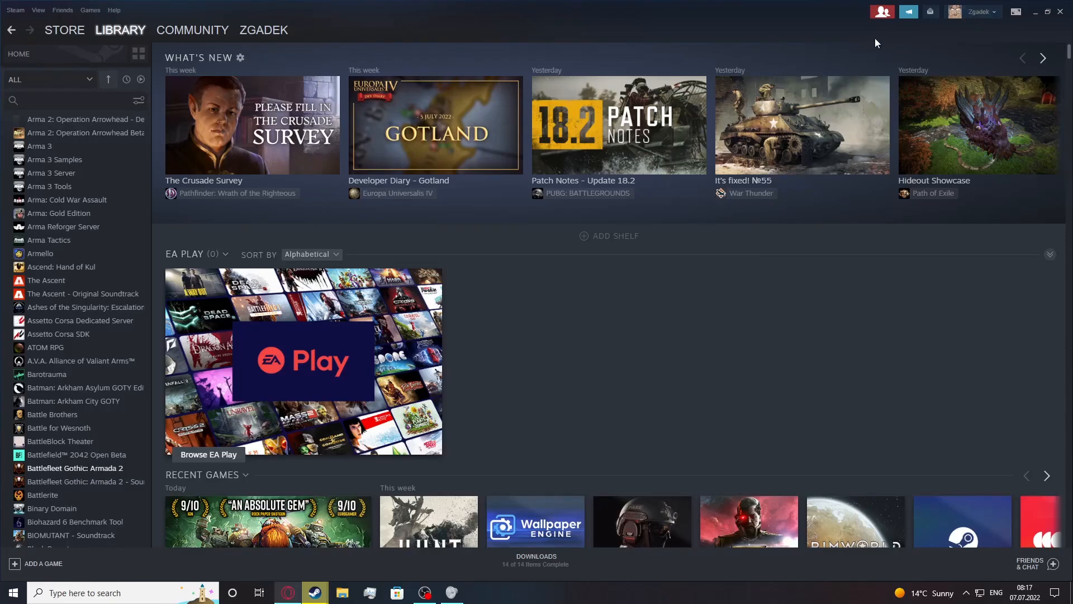
mouse_move(421, 49)
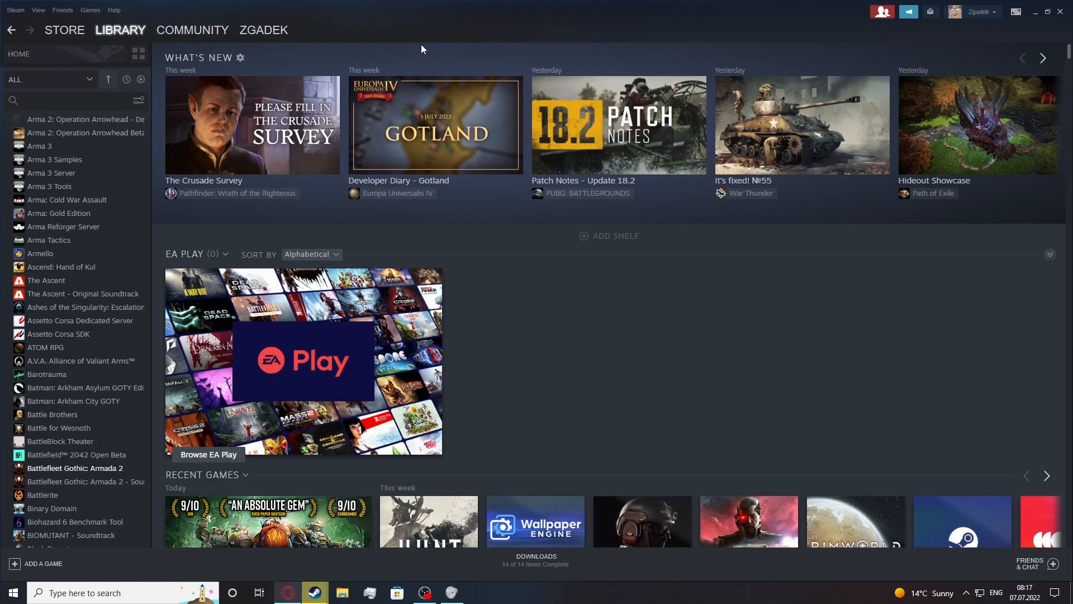
mouse_move(297, 43)
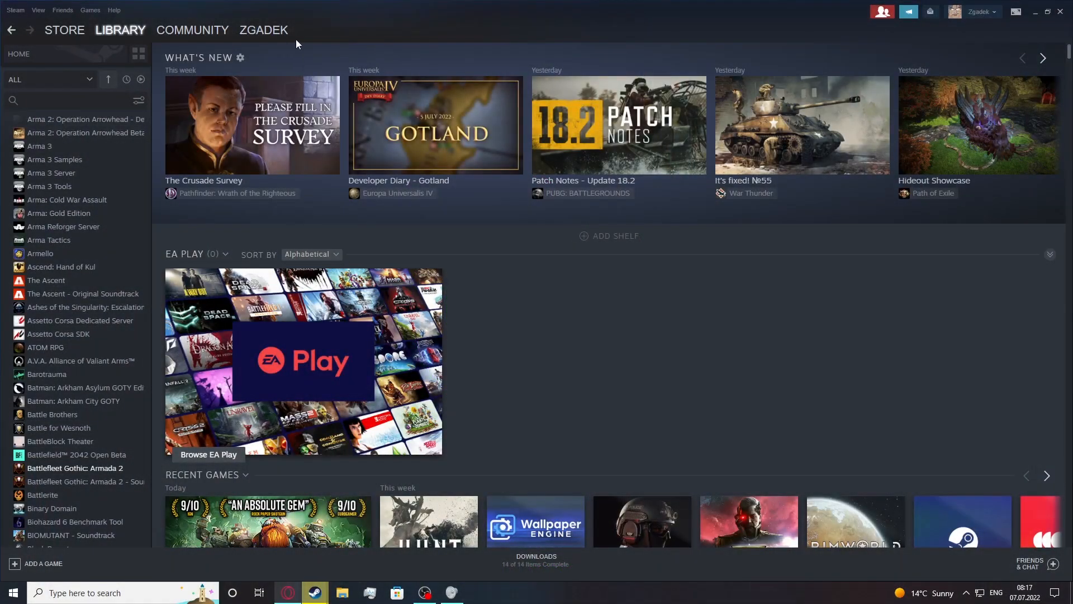
- Go to your own Steam community profile and choose Edit Profile
left_click(264, 30)
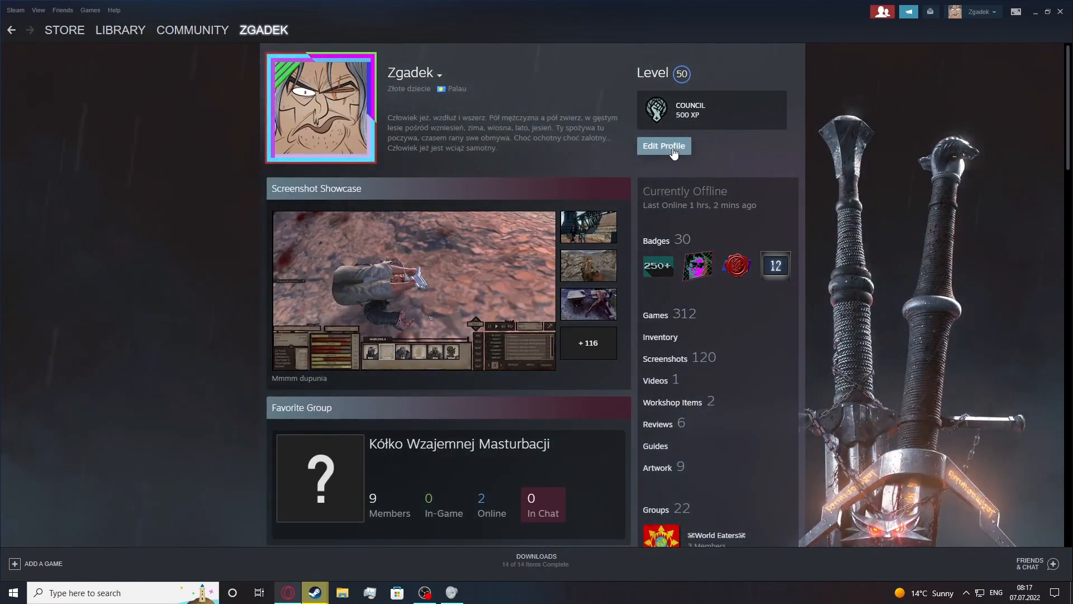
left_click(662, 146)
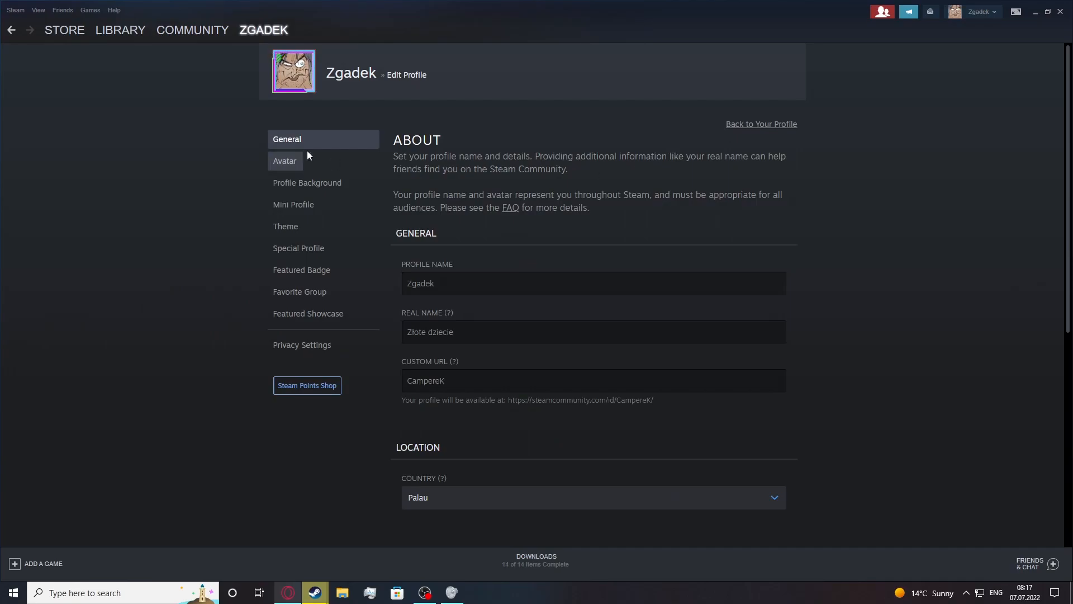
- Show the Avatar section and expand the full list of purchased, uploaded and game avatars
left_click(284, 161)
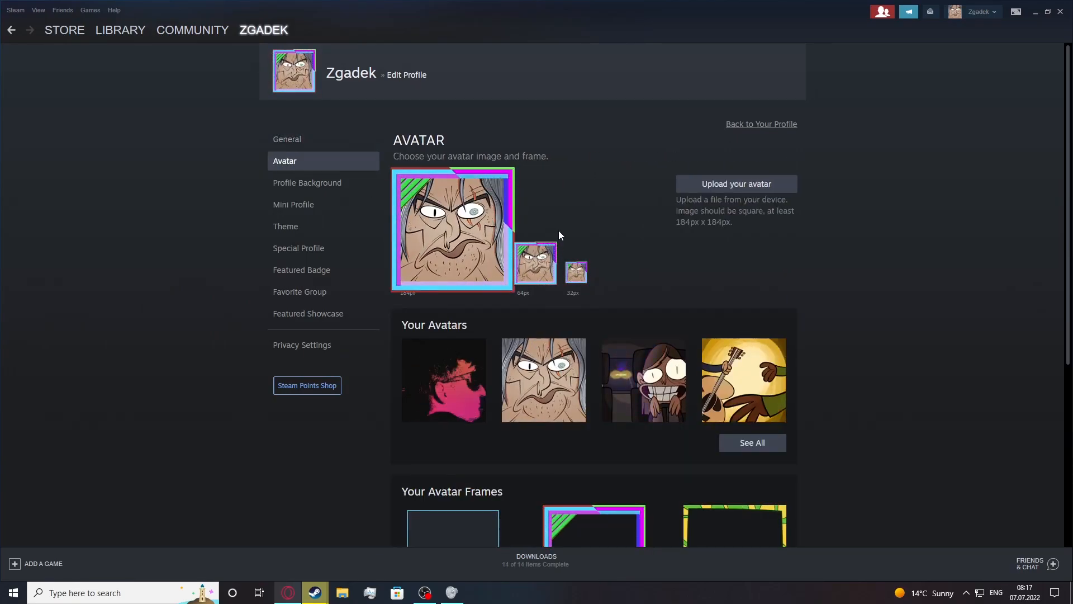
scroll("down", 3)
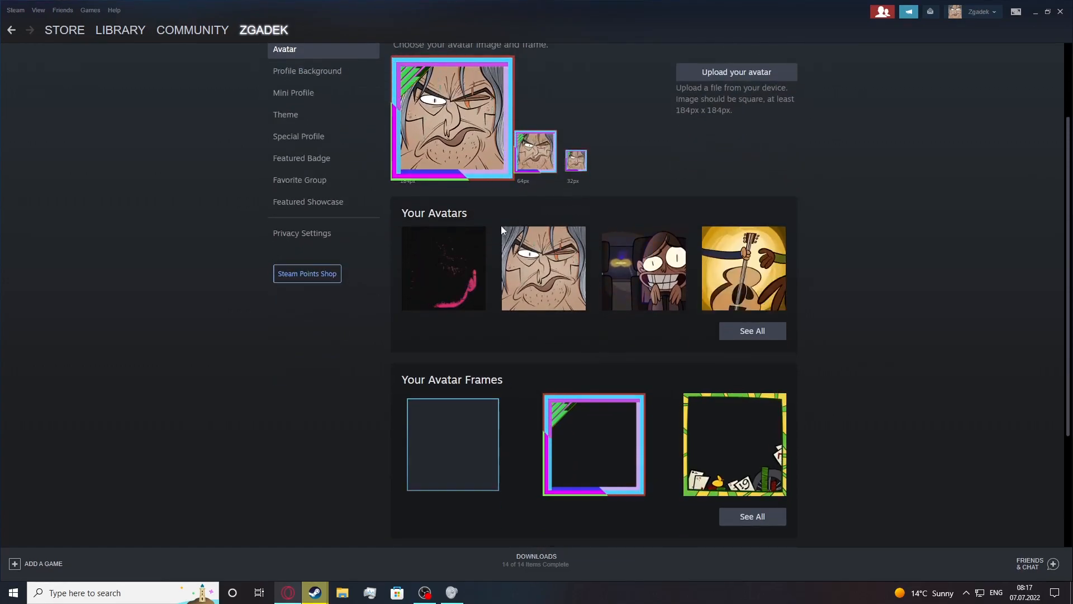
left_click(593, 443)
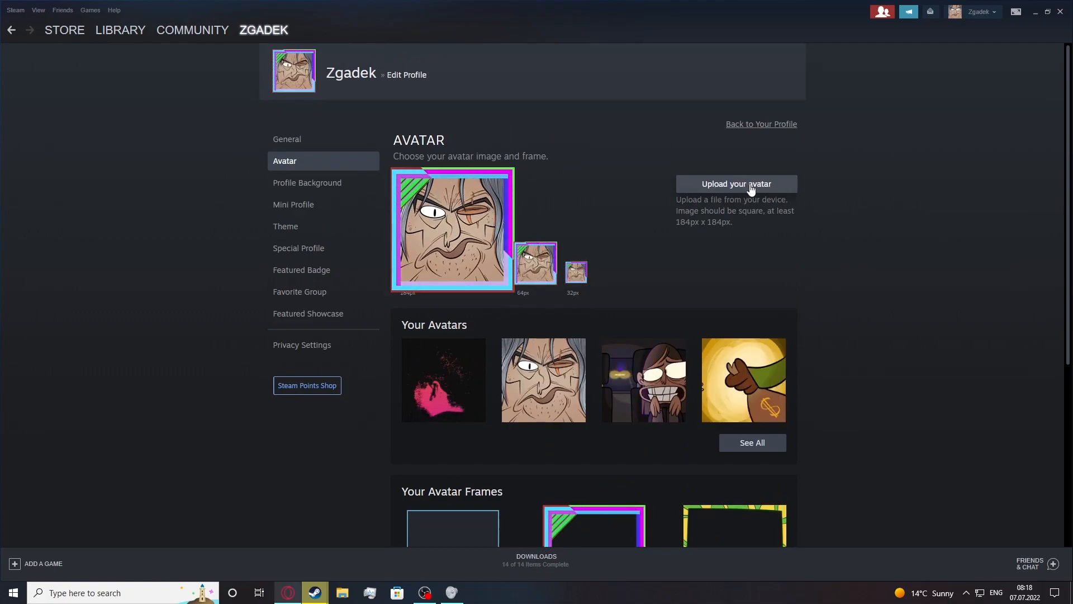
left_click(736, 183)
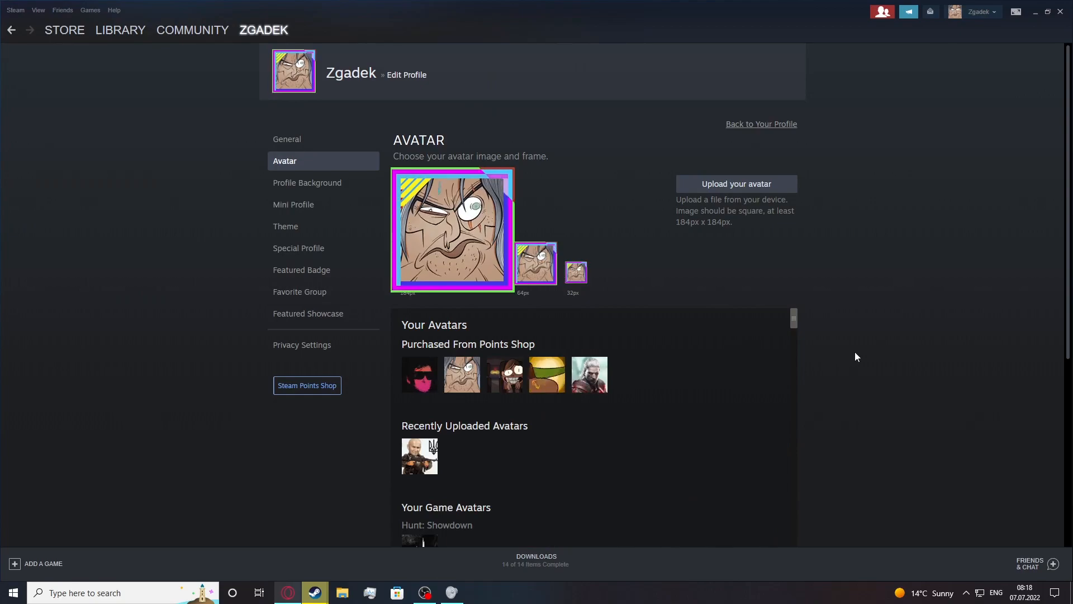
- Scroll through the avatar collection to the guitar-playing cartoon avatar and preview it
scroll("down", 3)
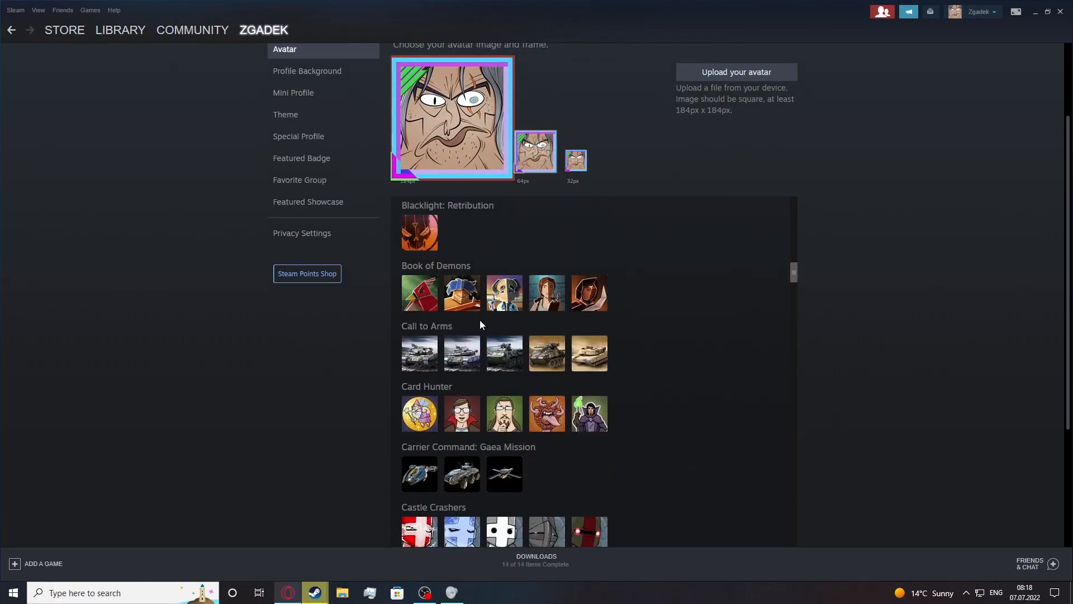
scroll("down", 3)
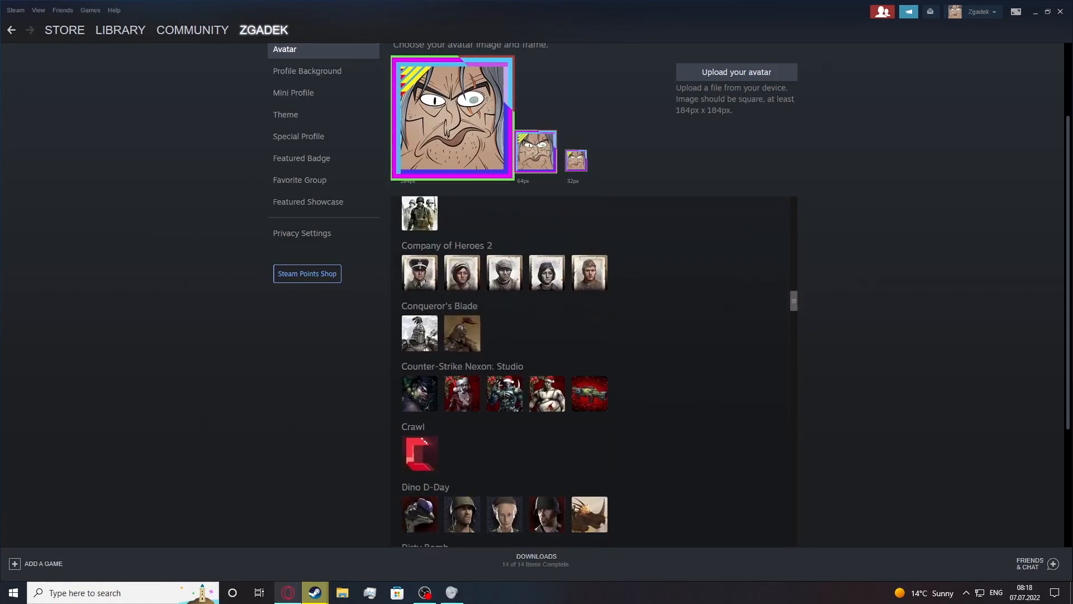
scroll("down", 3)
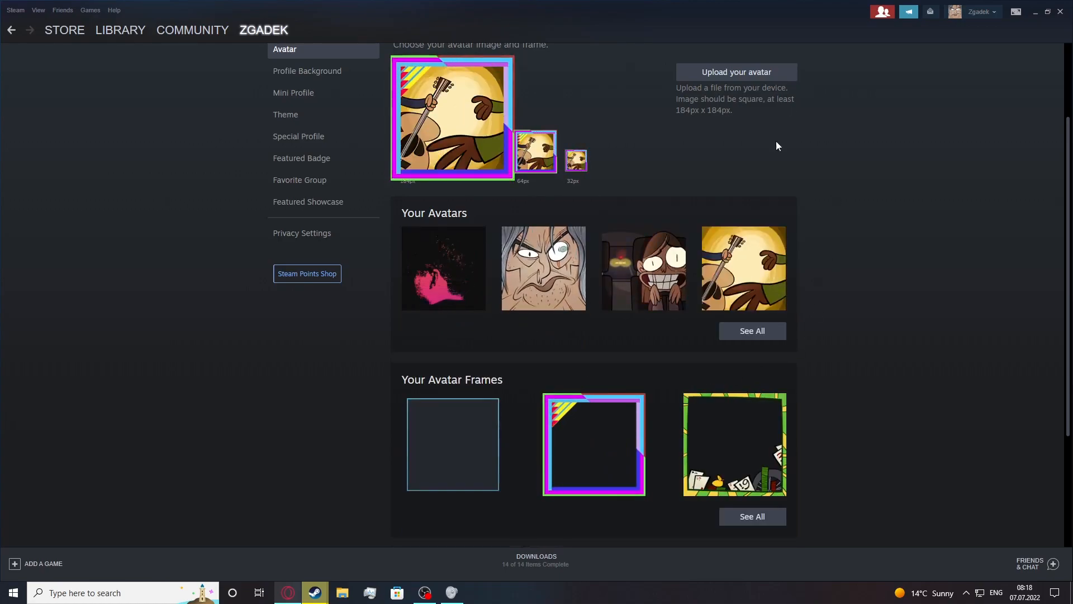
- Save the guitar avatar, then check it in the Friends & Chat list
scroll("down", 3)
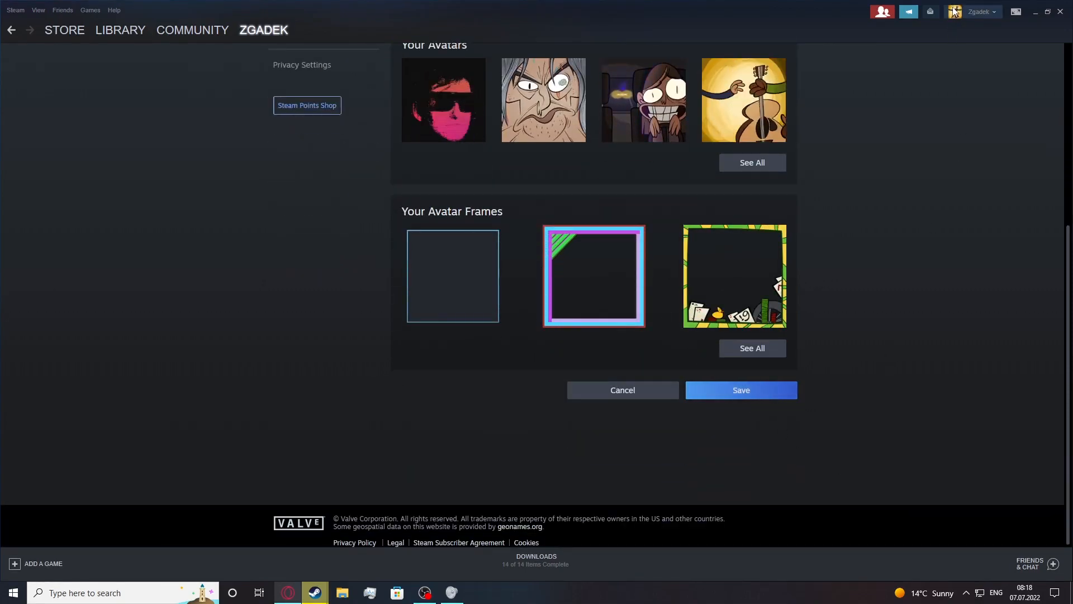
left_click(908, 12)
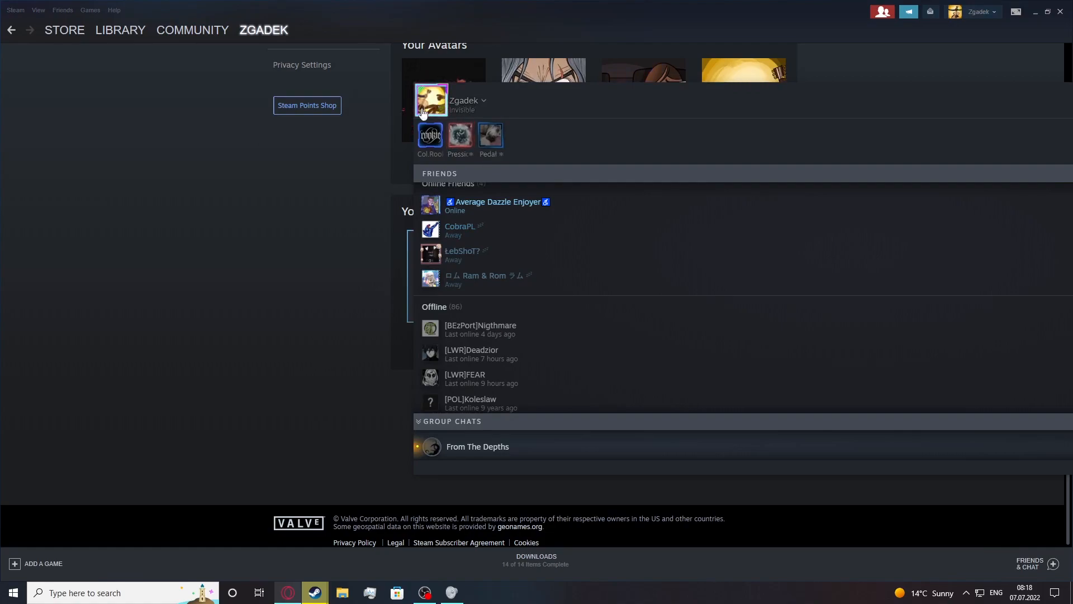